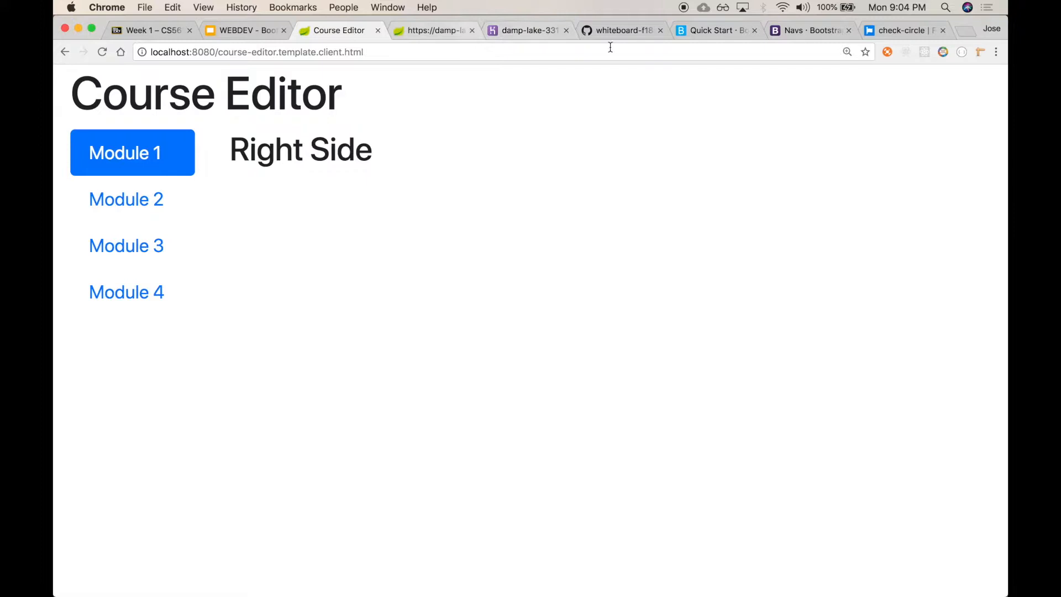
Switch to the Bootstrap Navs documentation page.
{"action": "left_click", "coordinate": [805, 30]}
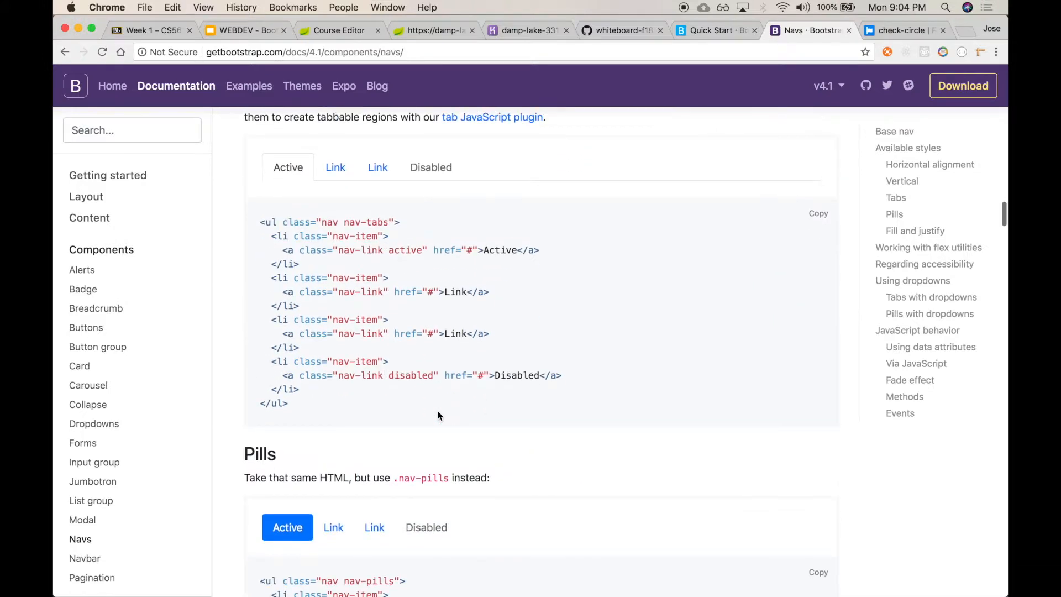
Select the nav-tabs example markup and return to the Course Editor page.
{"action": "left_click_drag", "start_coordinate": [262, 222], "coordinate": [287, 403]}
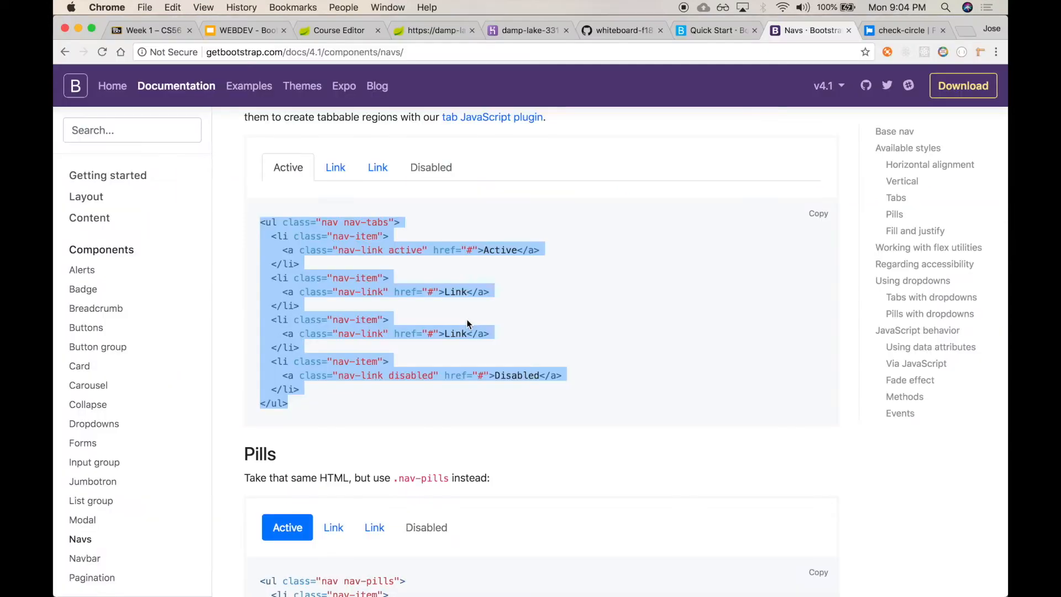
{"action": "left_click", "coordinate": [338, 30]}
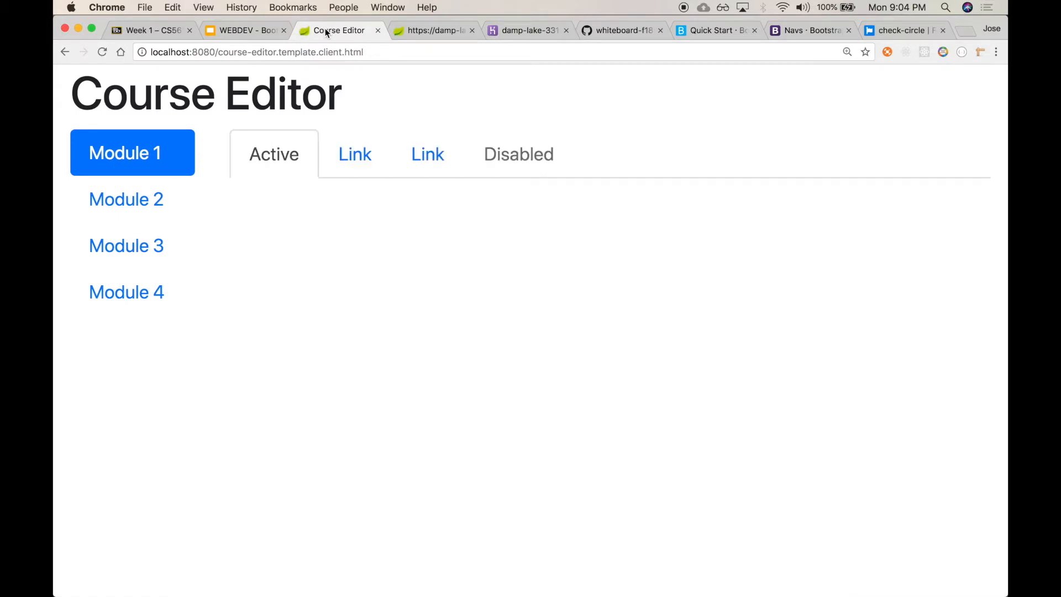